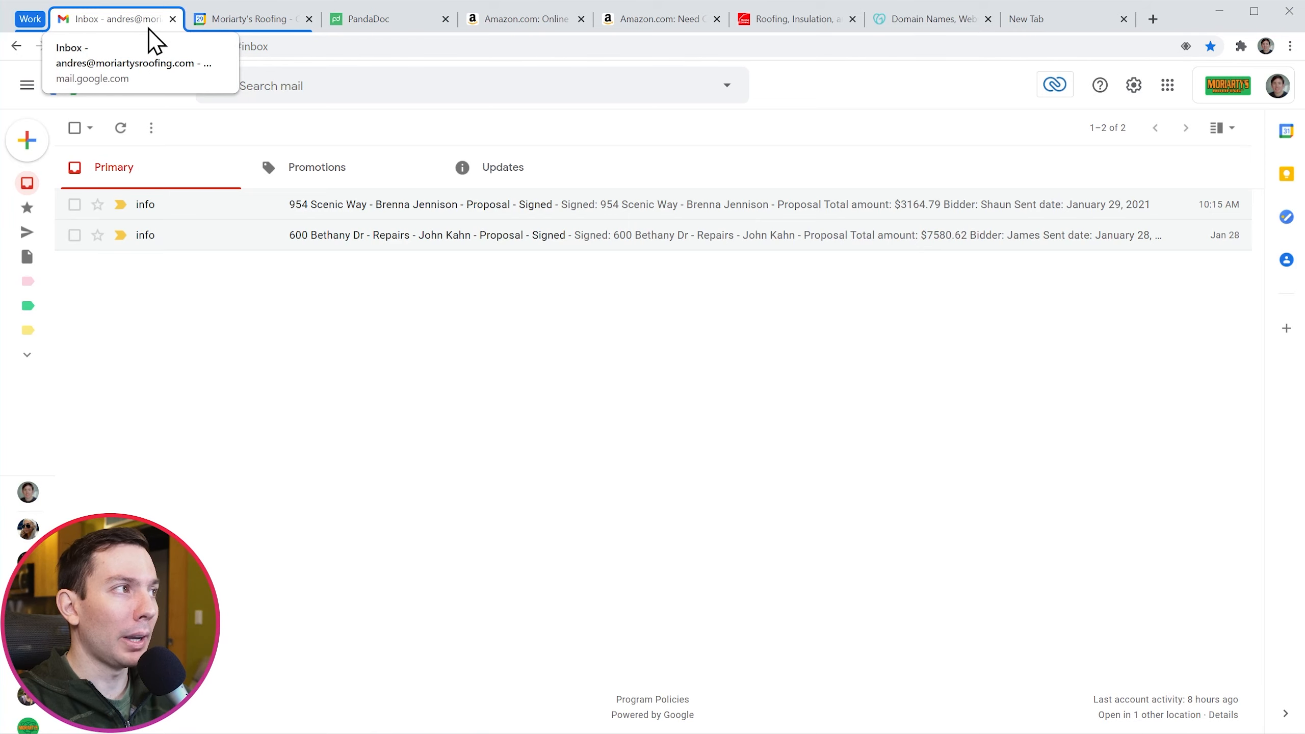
# Switch to the Moriarty's Roofing Google Calendar tab.
pyautogui.click(250, 19)
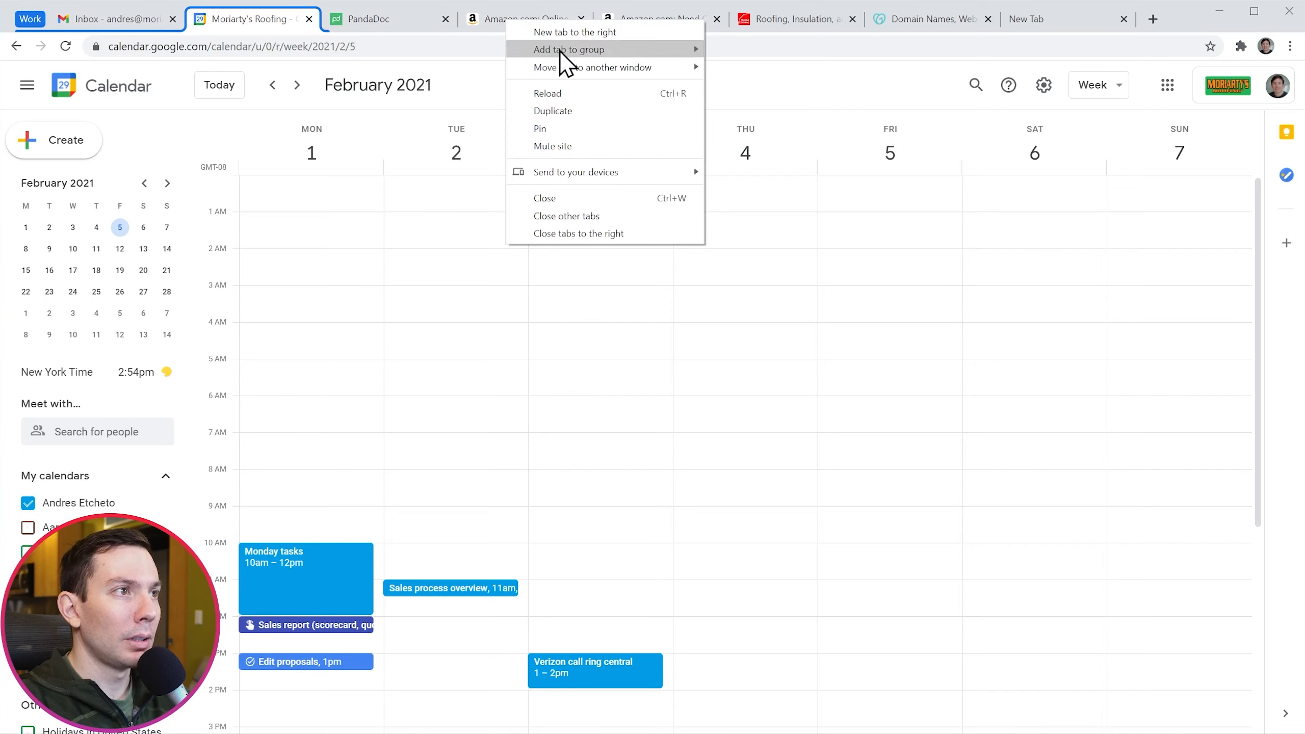
pyautogui.moveTo(569, 49)
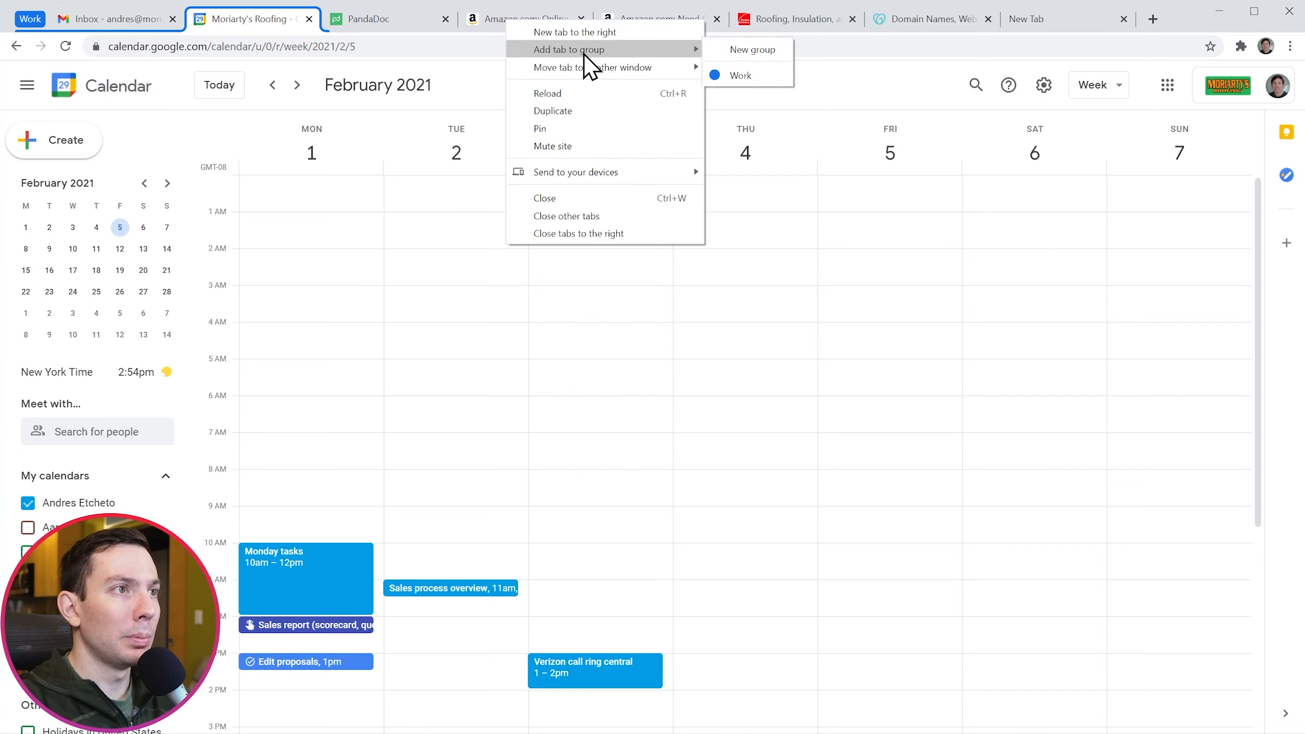
# Add the first Amazon tab to a new tab group named 'Sales'.
pyautogui.click(751, 49)
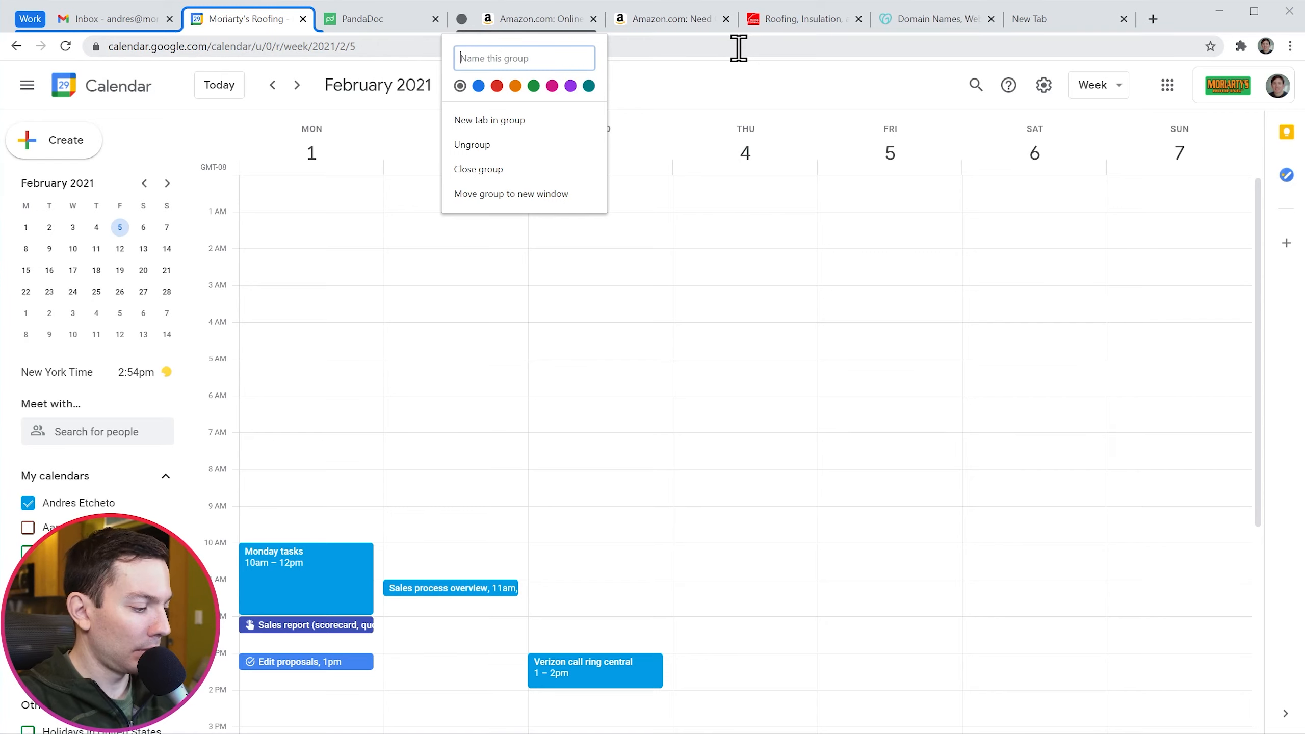
pyautogui.write('Sales')
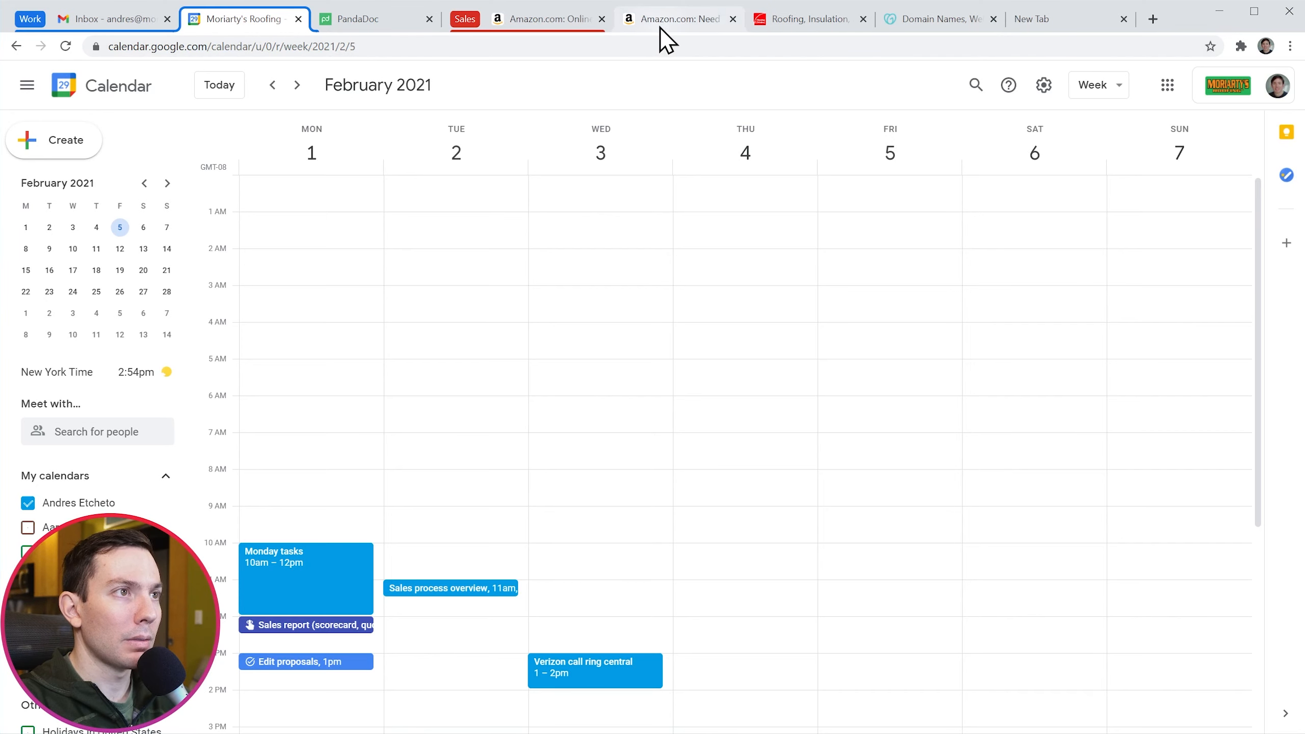
# Switch to the second Amazon tab showing the computer desk listing.
pyautogui.click(674, 18)
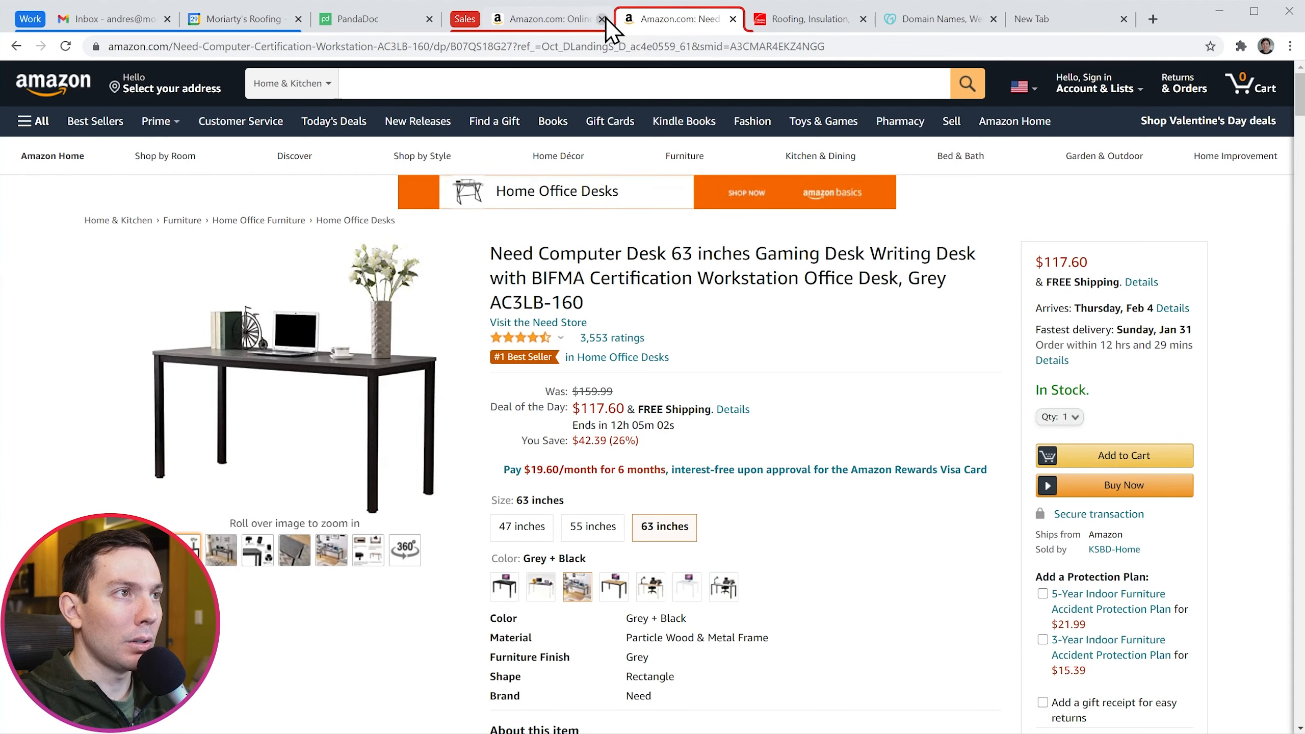
pyautogui.moveTo(641, 29)
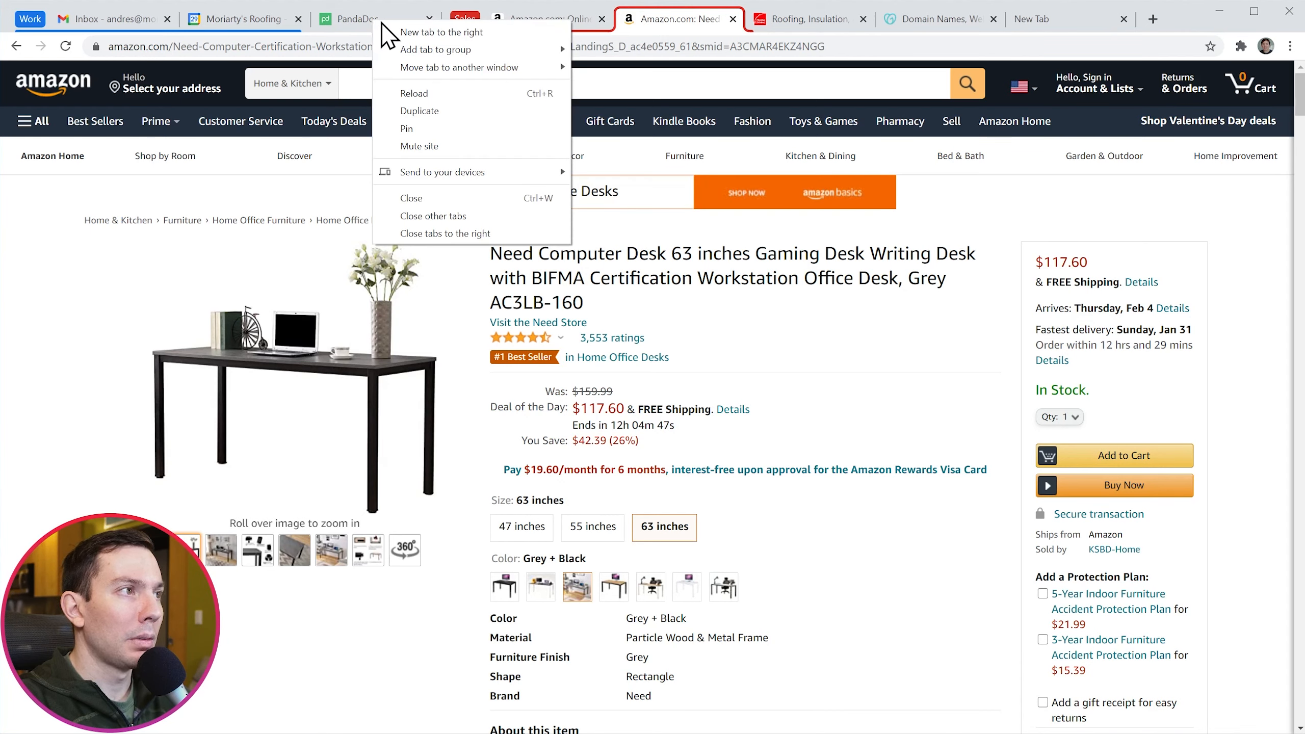
pyautogui.moveTo(433, 49)
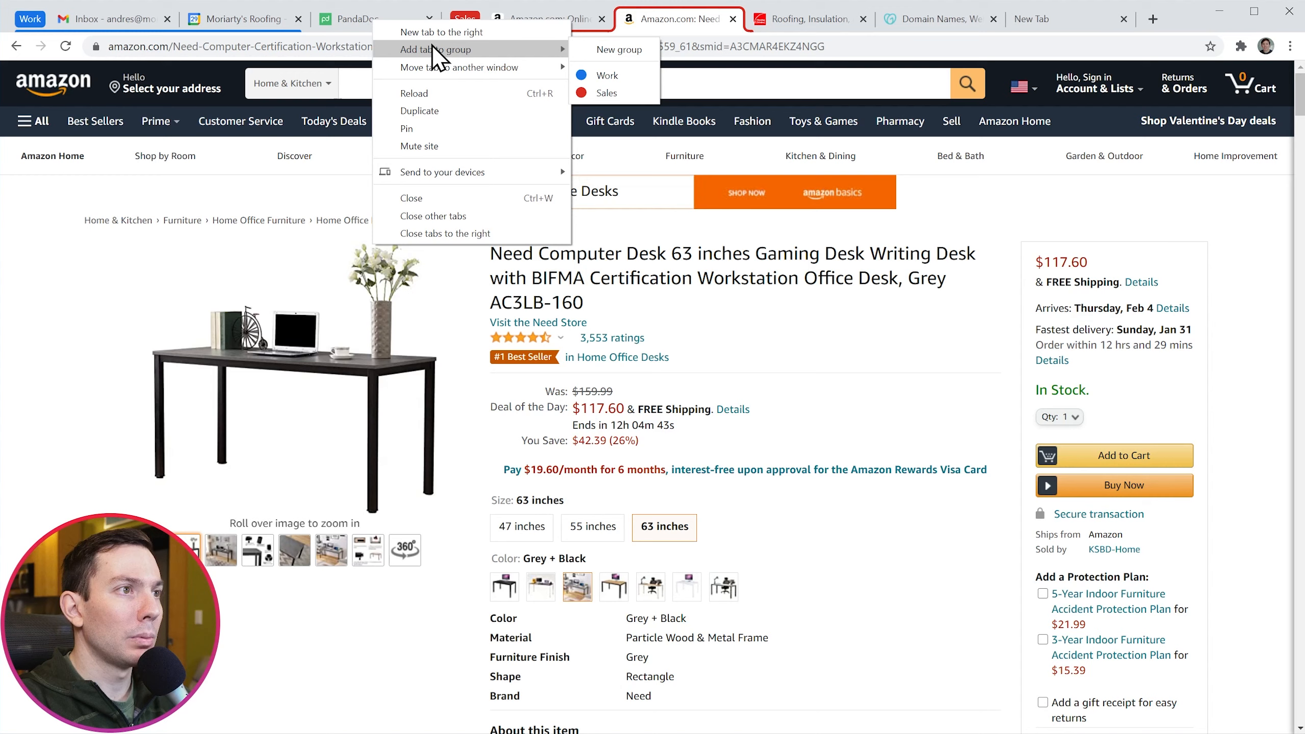
pyautogui.moveTo(608, 75)
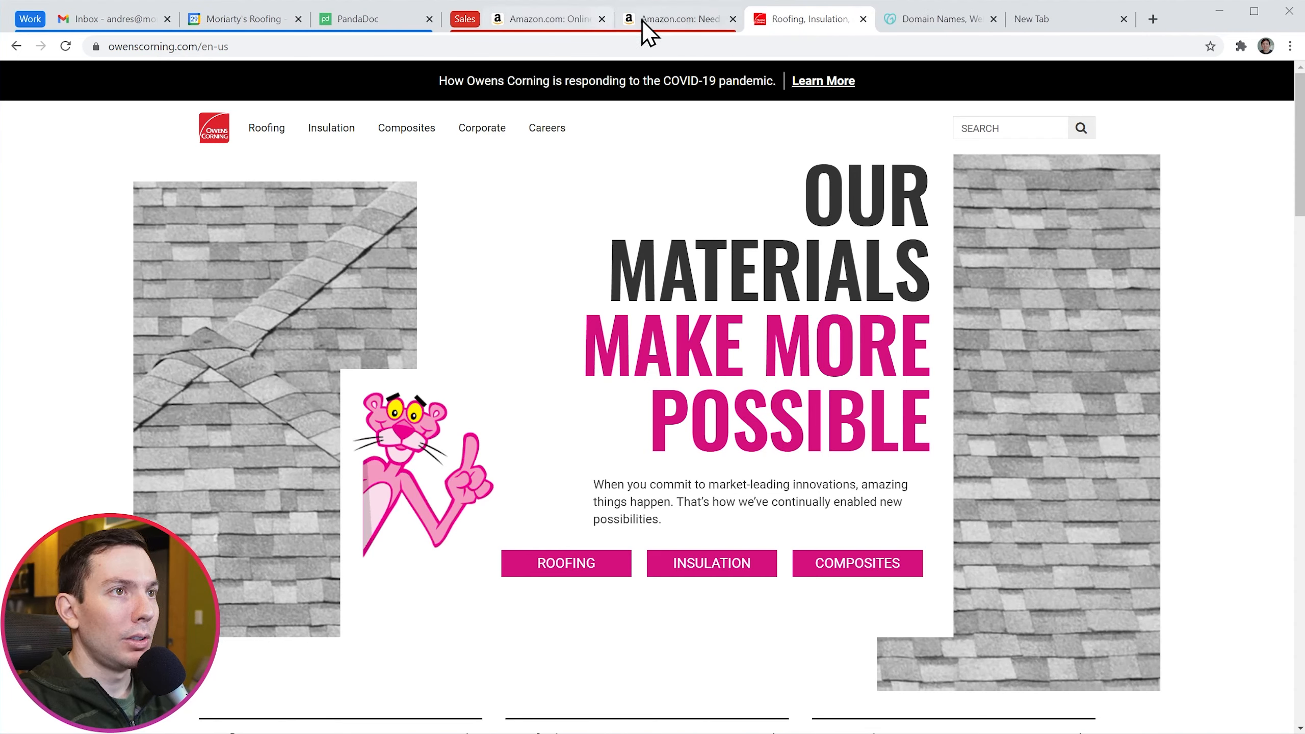
pyautogui.moveTo(807, 19)
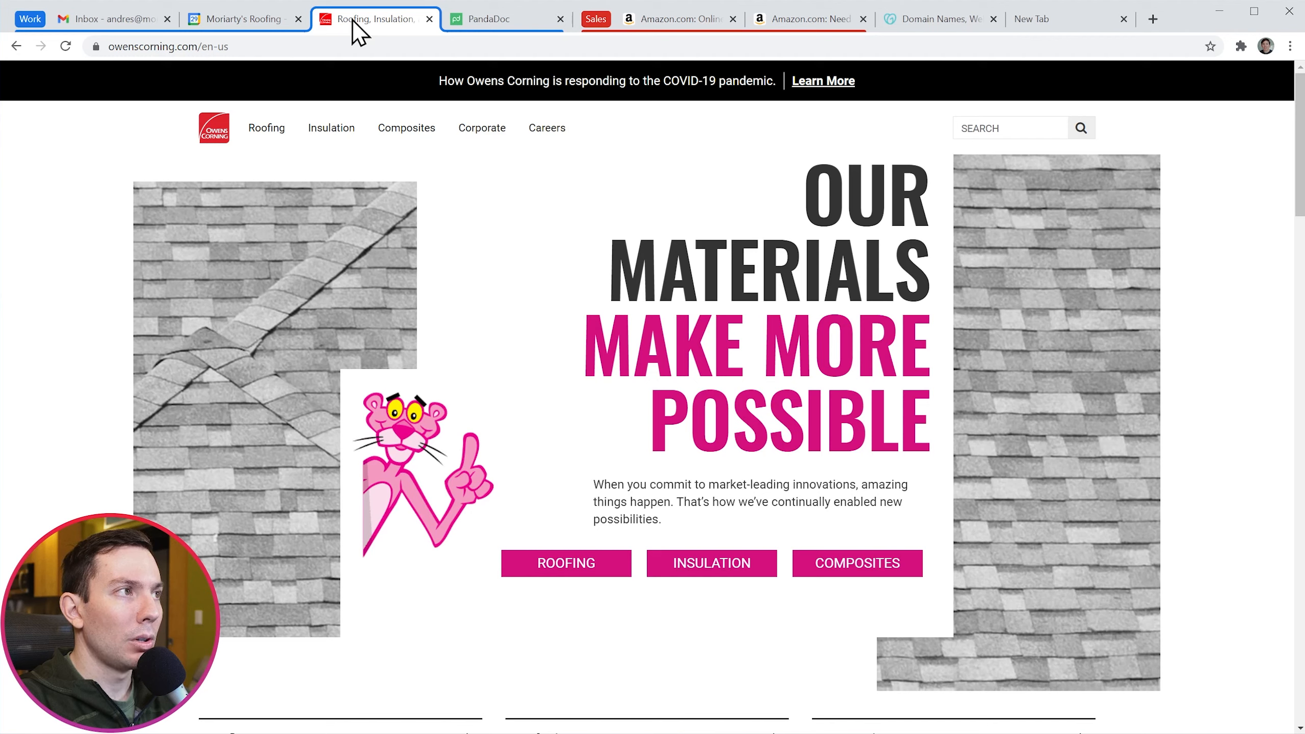
# Remove the Owens Corning roofing tab from the Work group and open the Sales group's settings.
pyautogui.rightClick(375, 19)
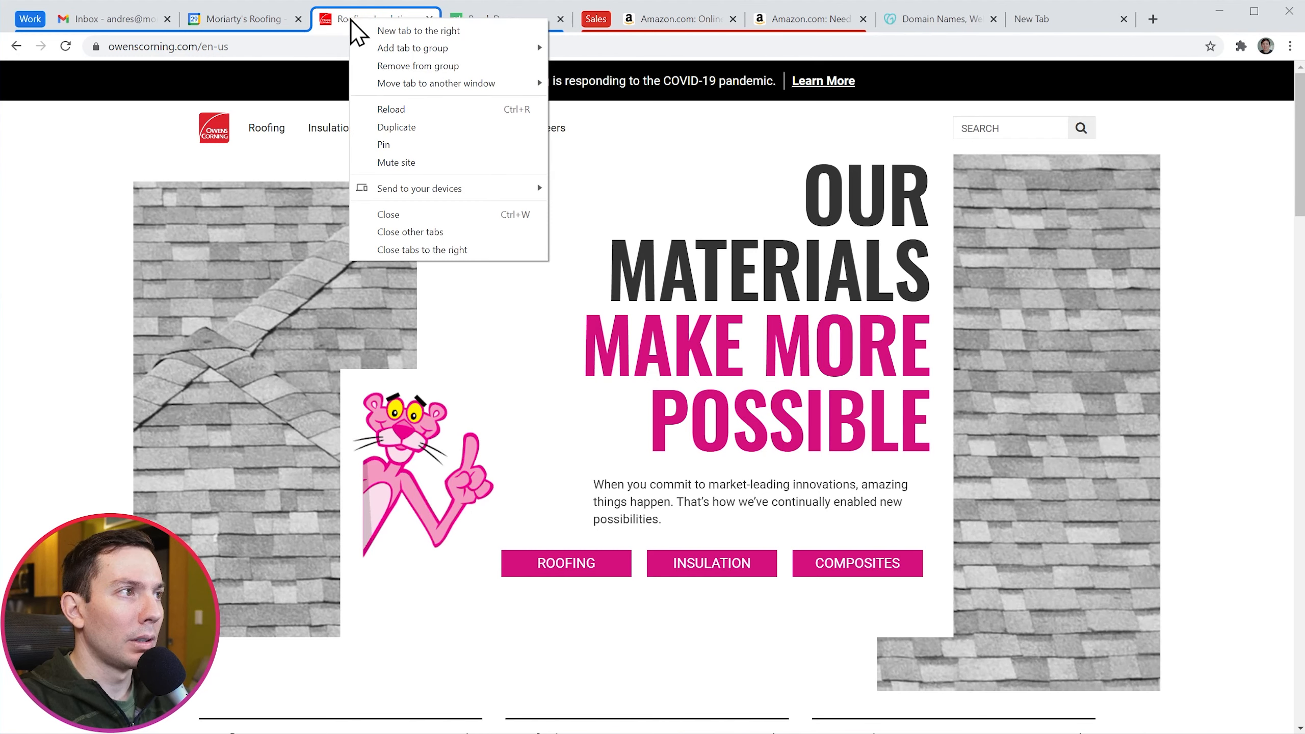
pyautogui.moveTo(419, 66)
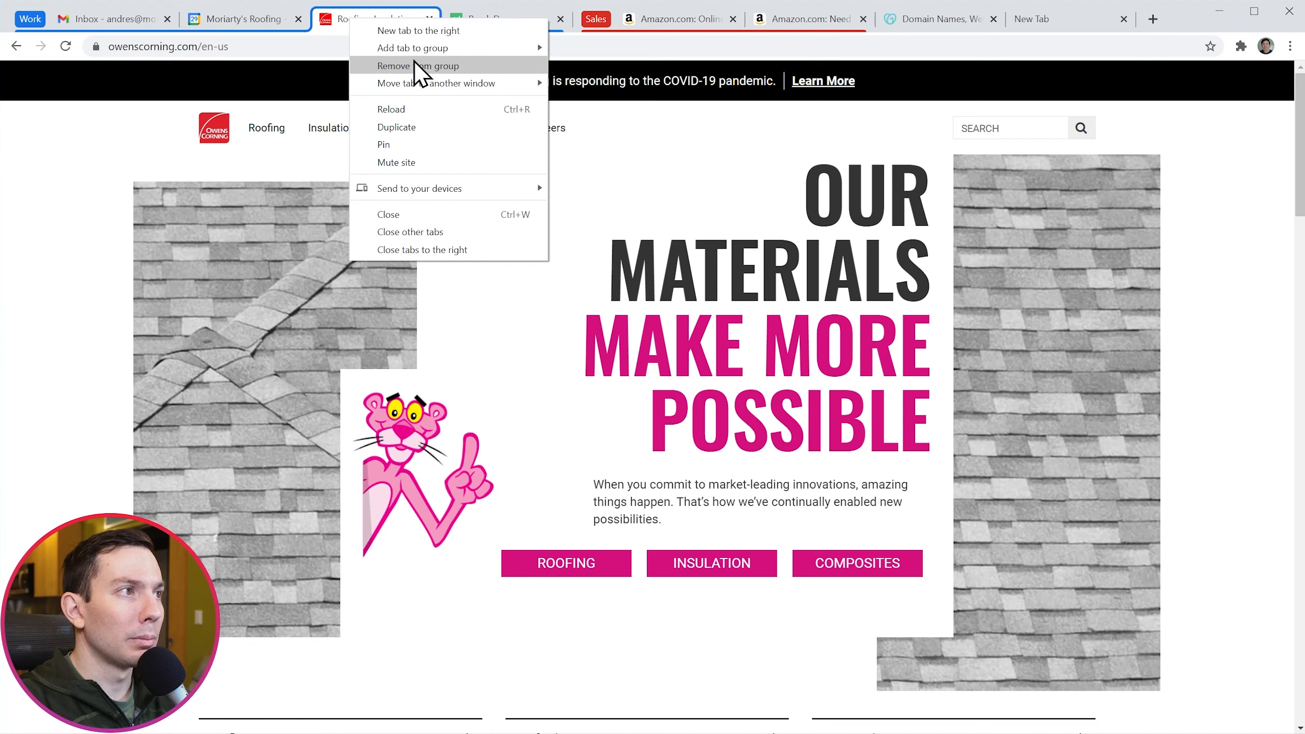
pyautogui.click(419, 65)
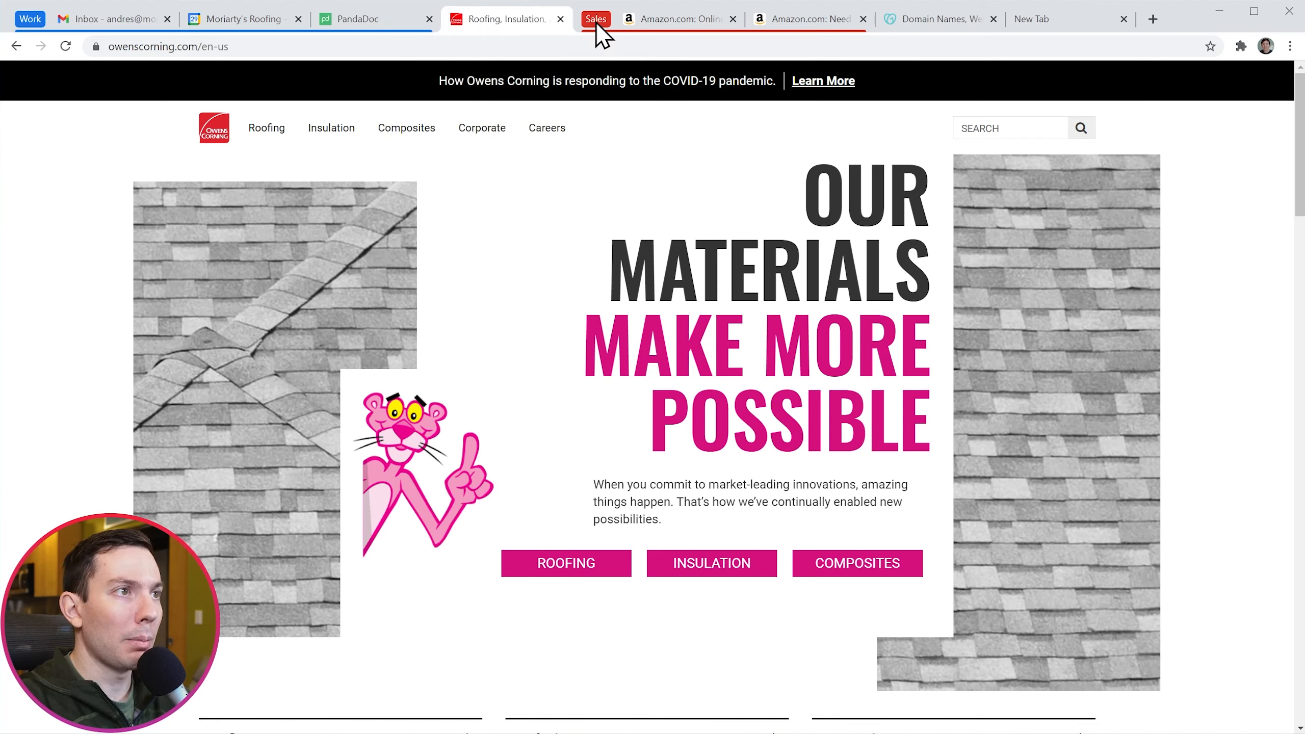
pyautogui.click(595, 18)
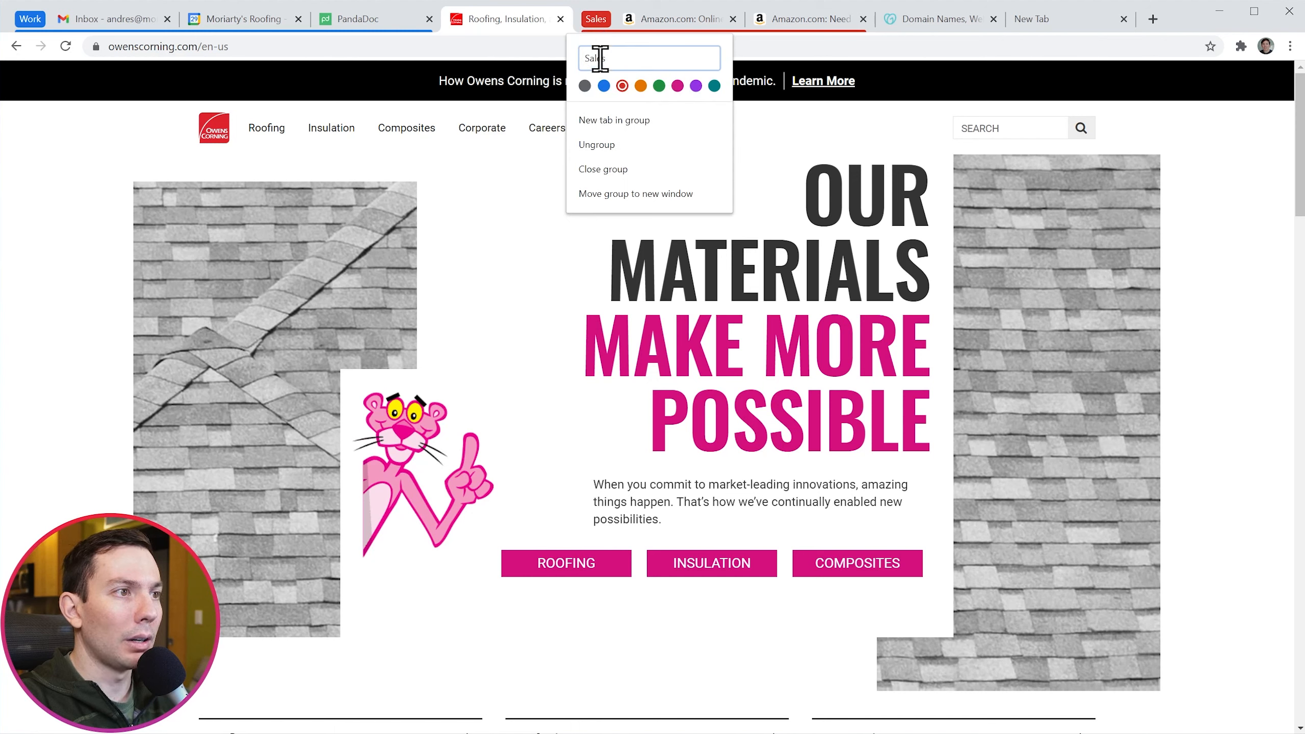